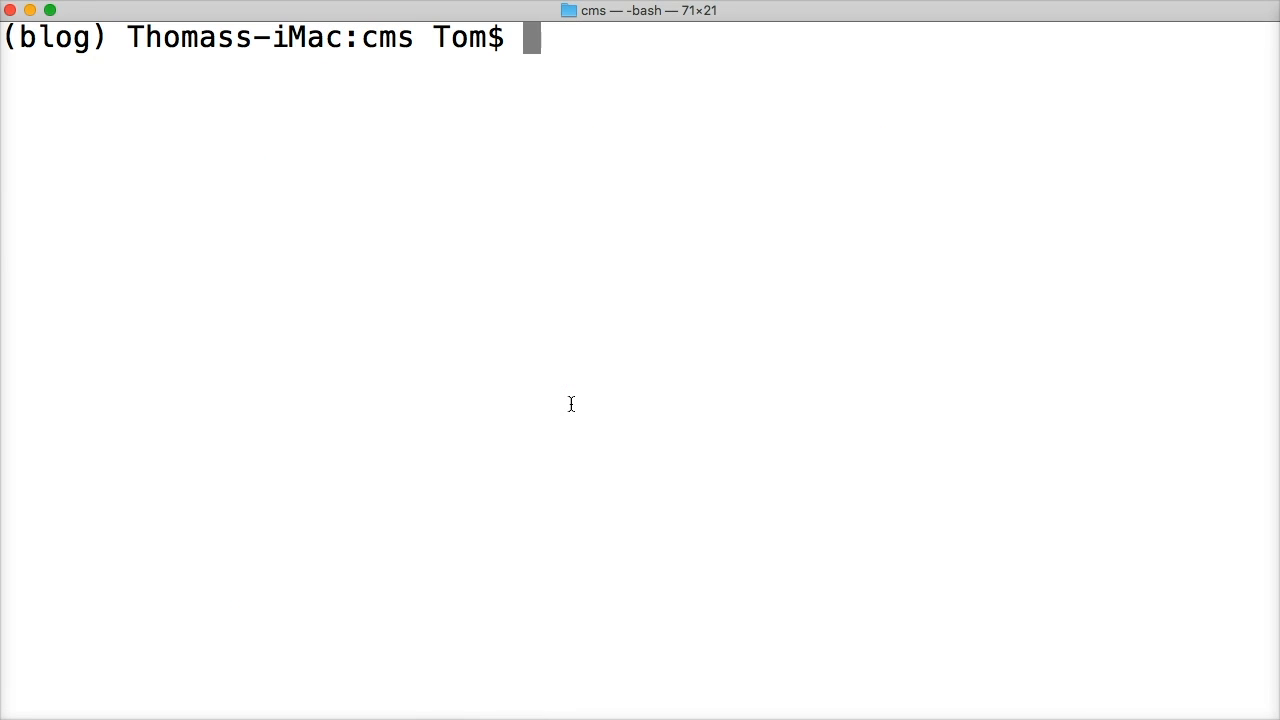
- Start the Django development server with 'python3 manage.py runserver' in the cms project
type("py")
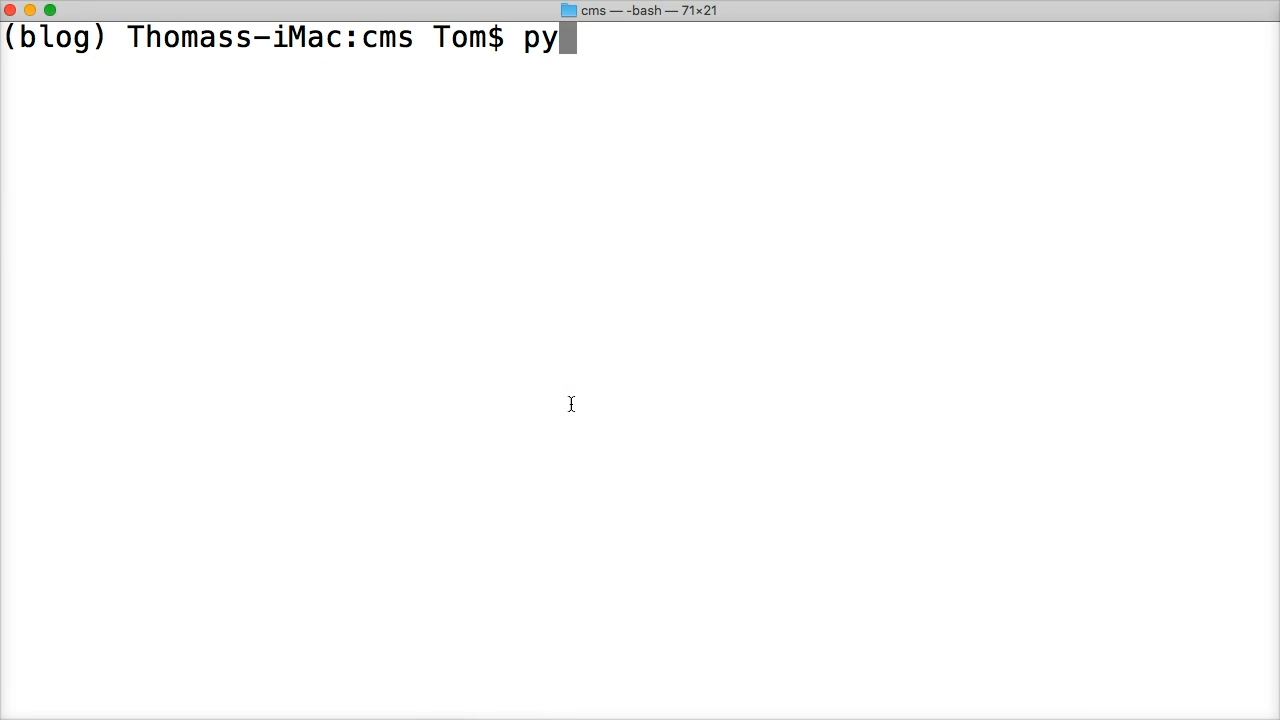
type("thon3")
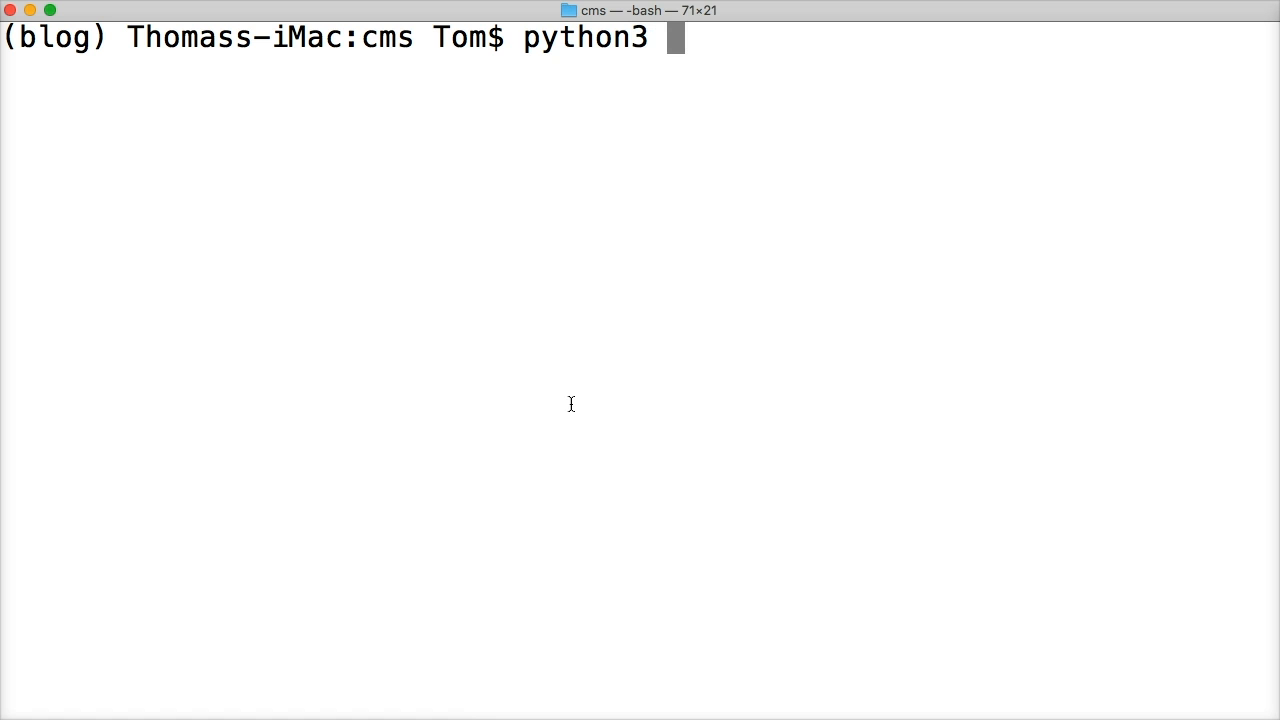
type("m")
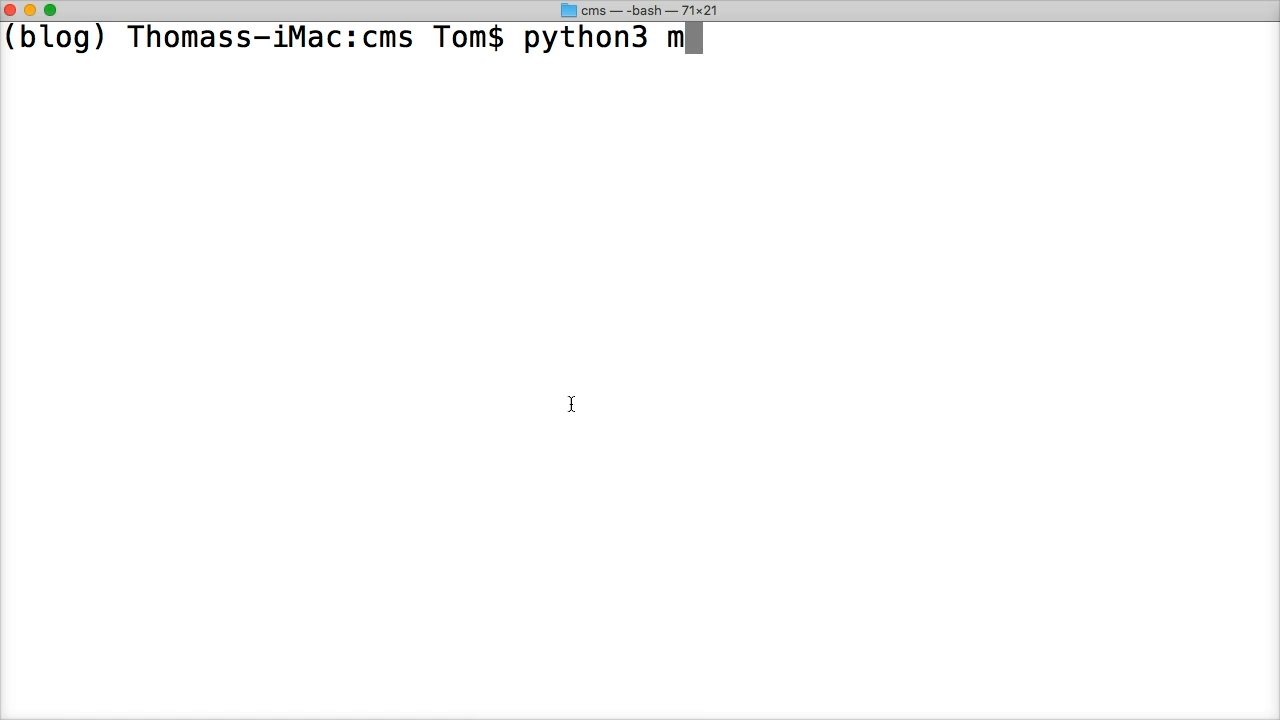
type("anage.py")
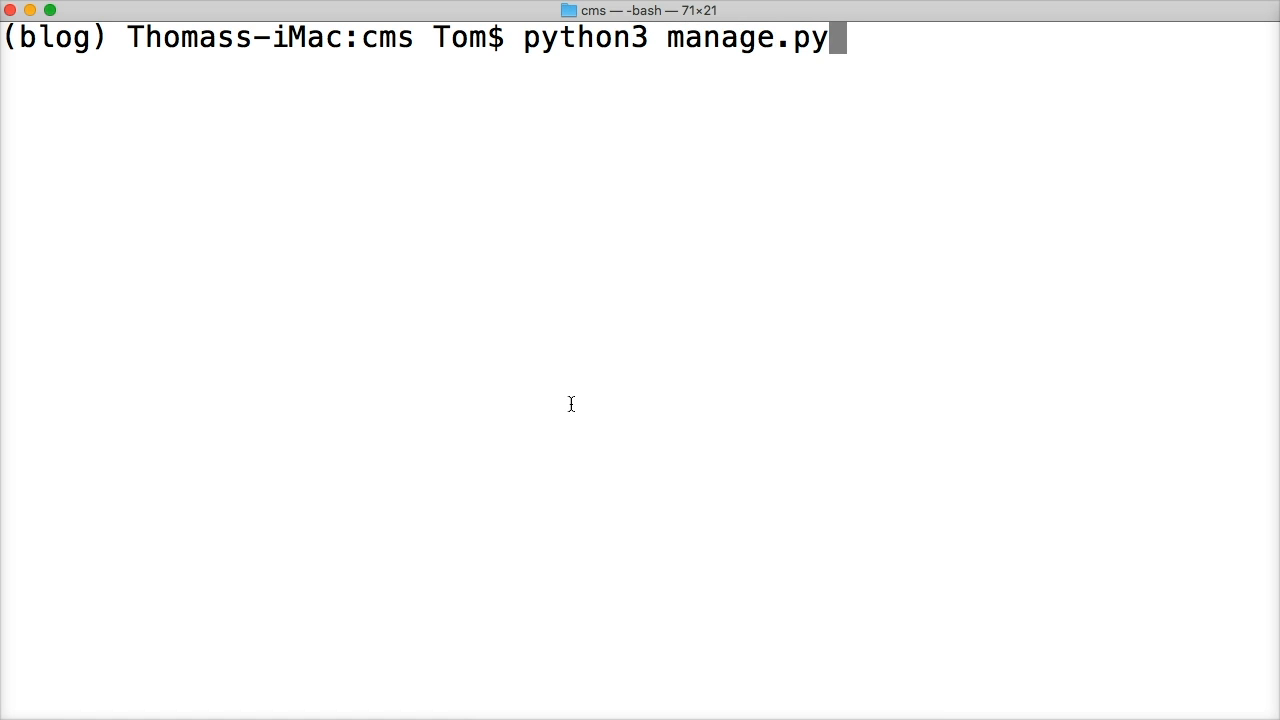
type("runserver")
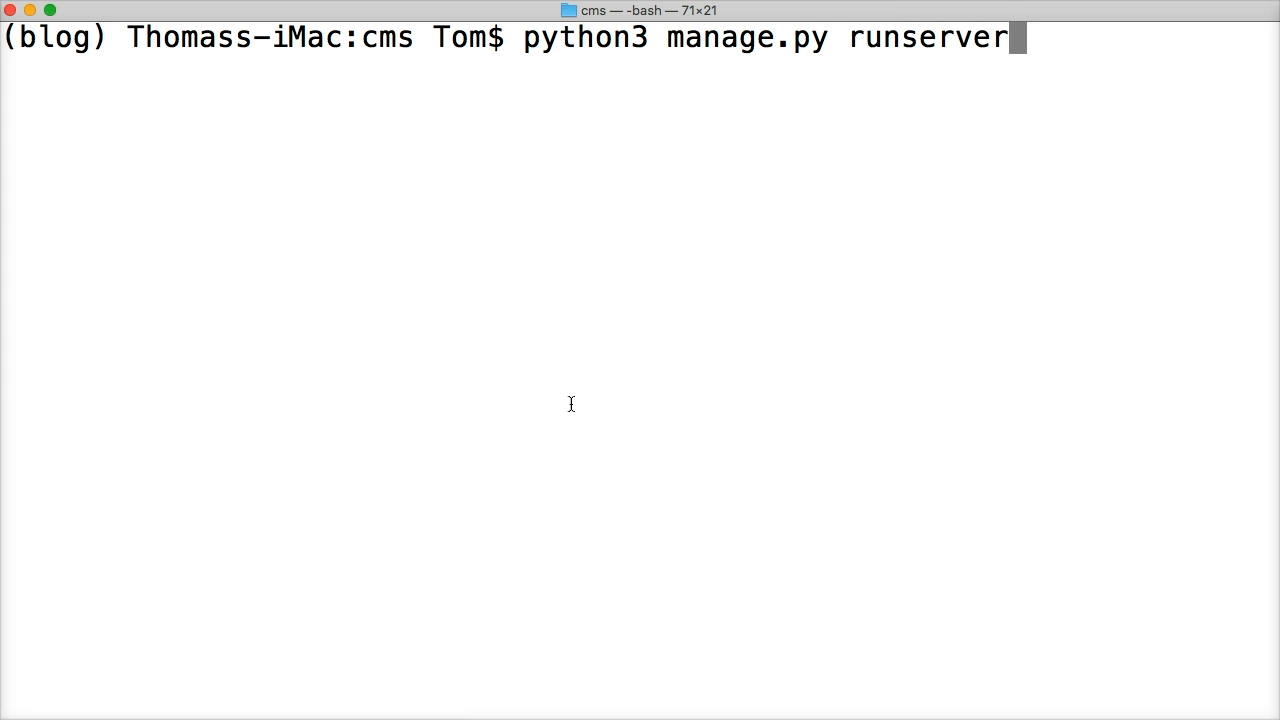
key("Return")
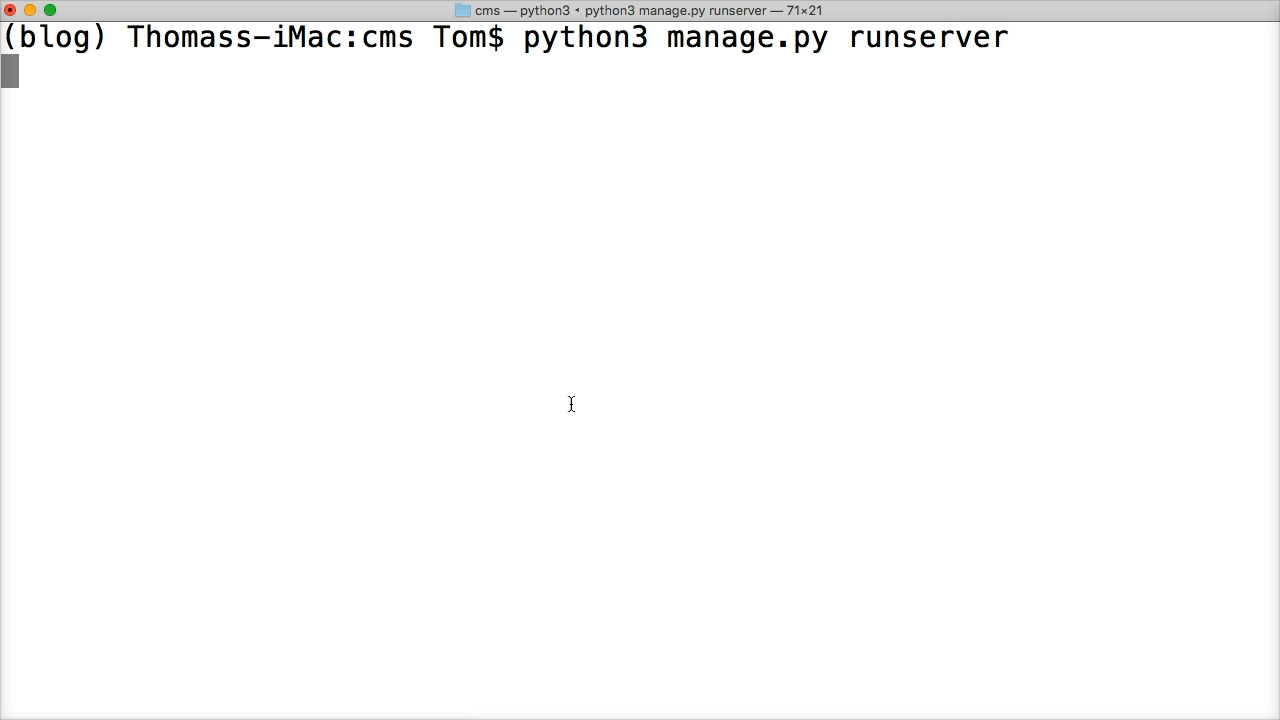
key("Return")
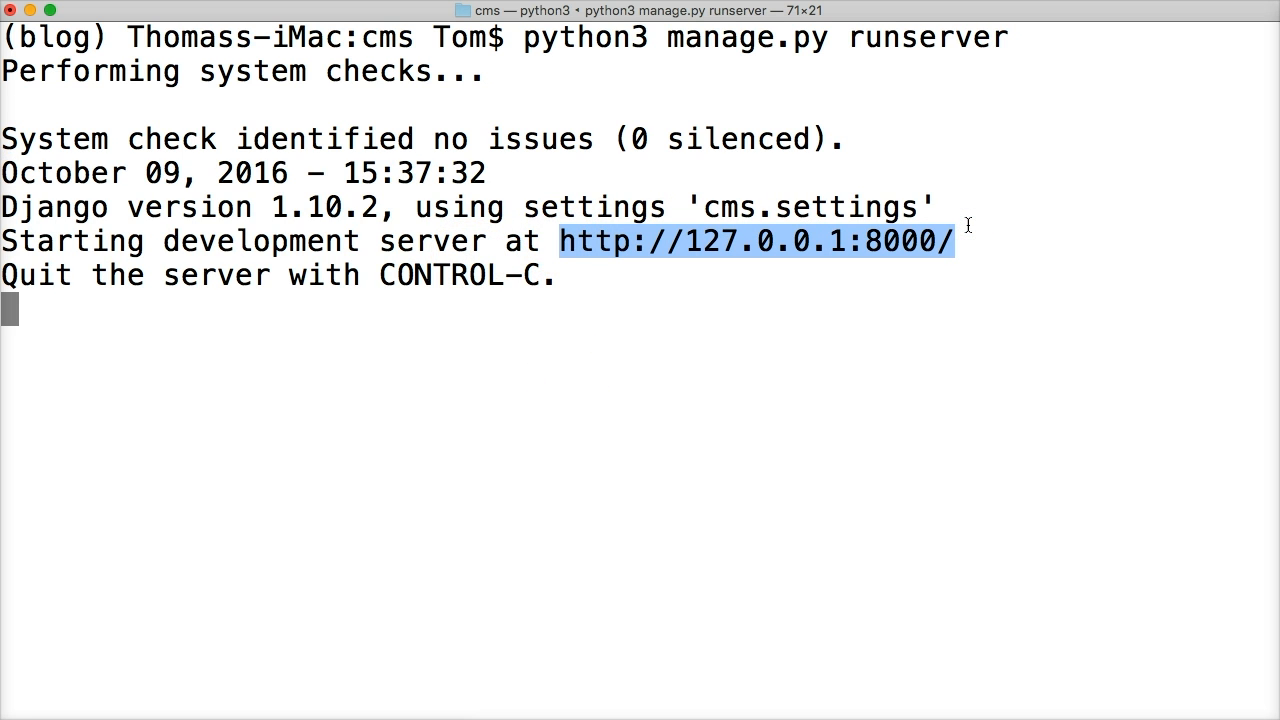
mouse_move(664, 244)
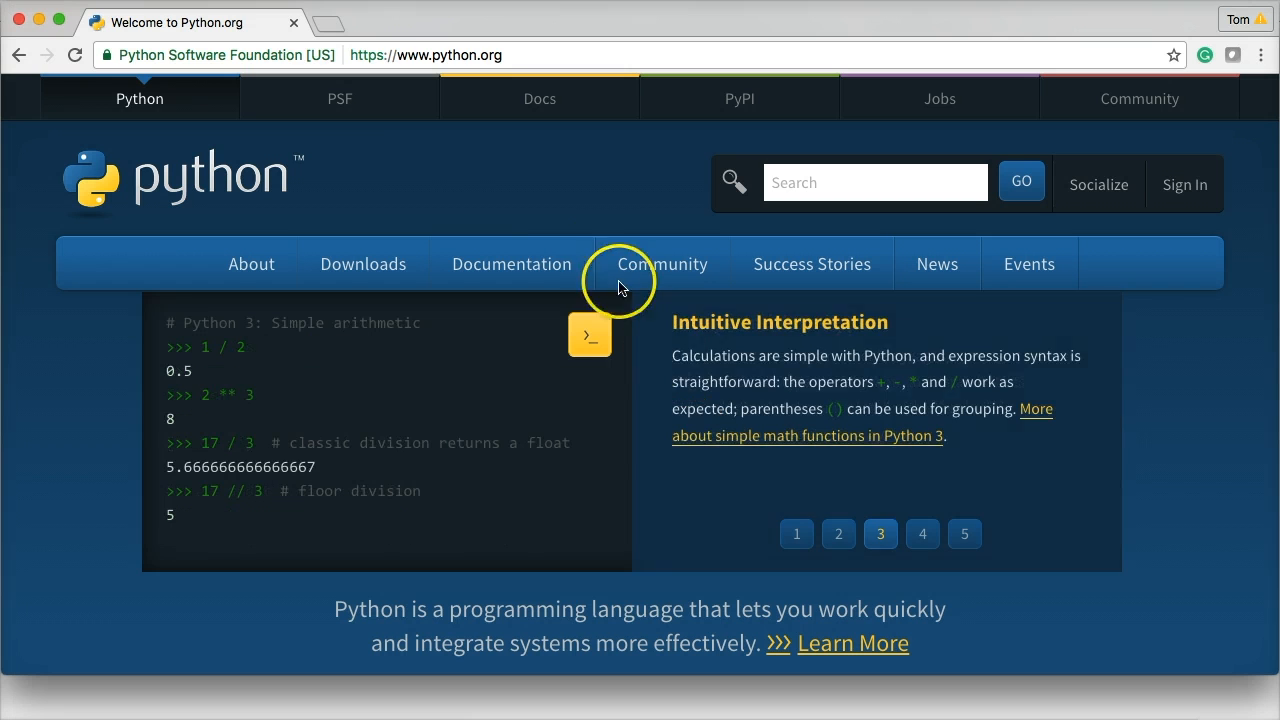
mouse_move(514, 56)
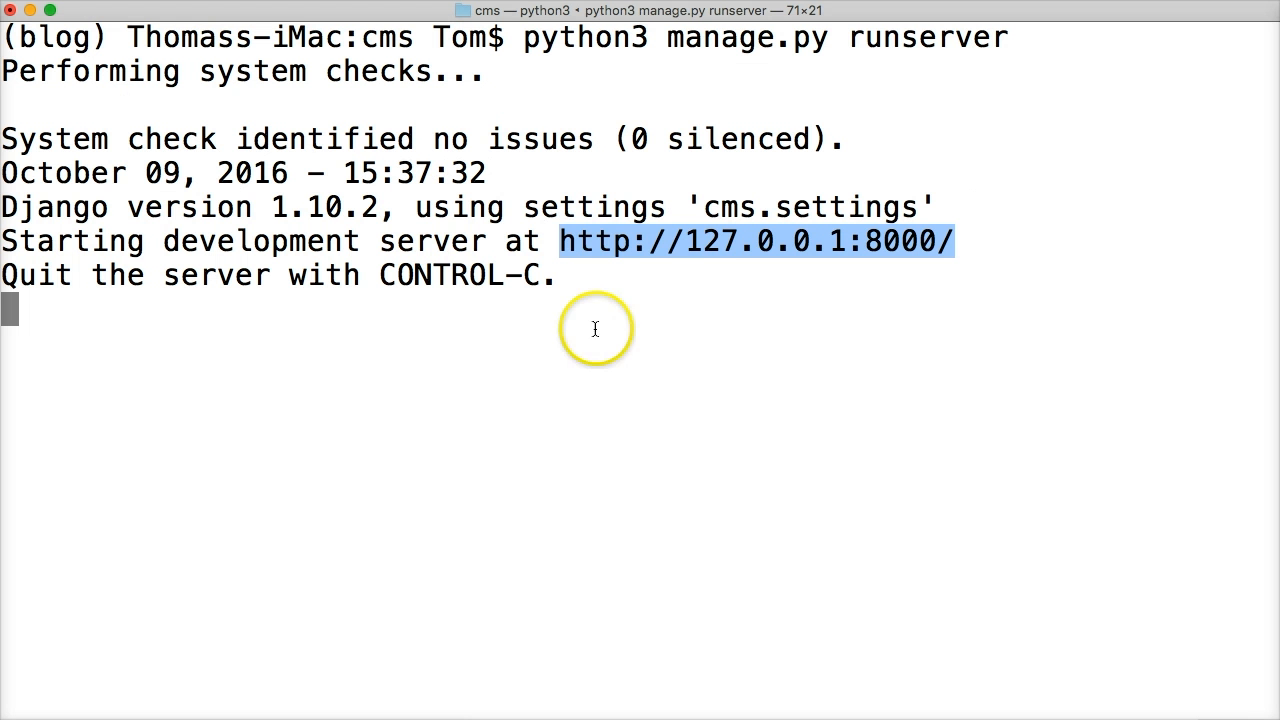
mouse_move(916, 240)
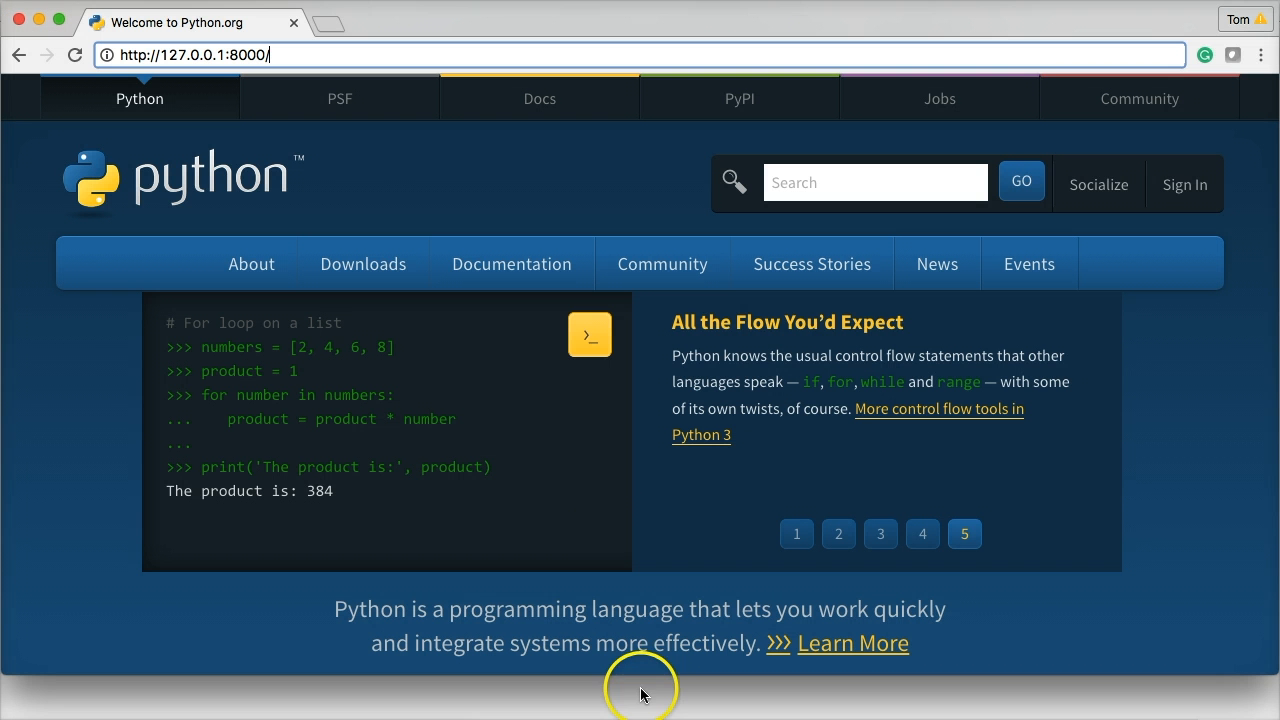
mouse_move(316, 52)
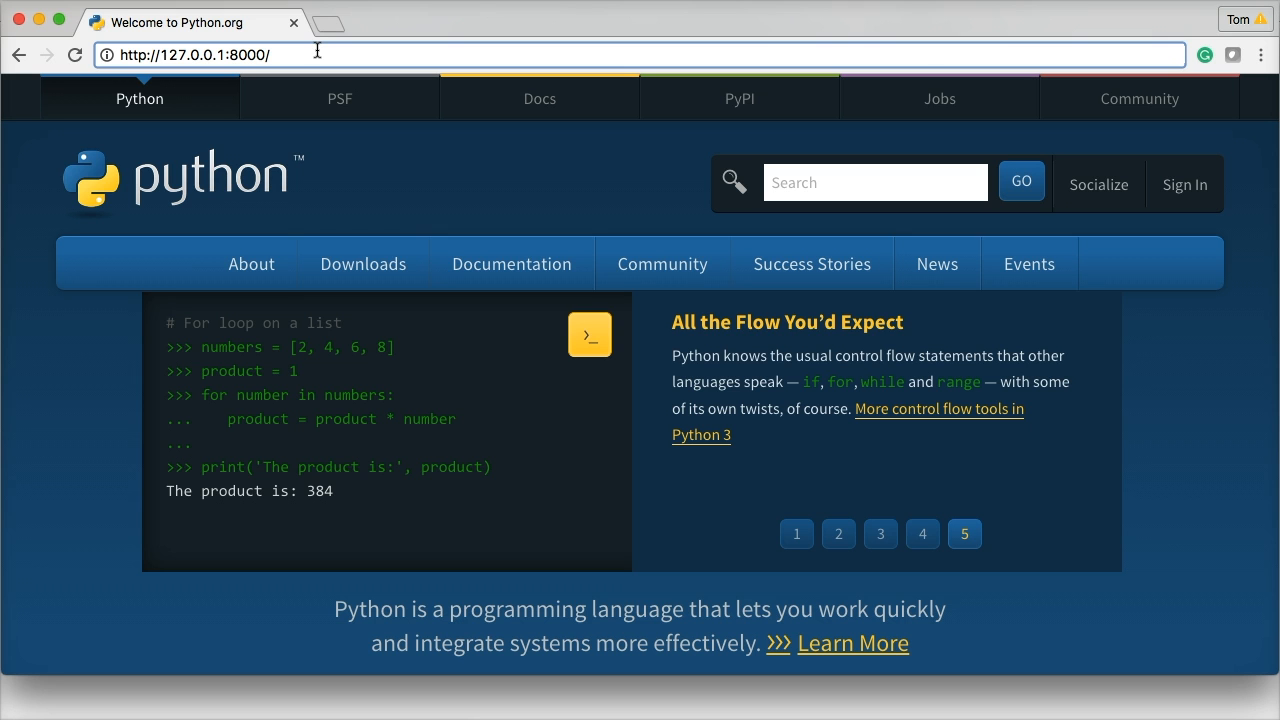
- Load 127.0.0.1:8000 in Chrome and wait on the blank 'Welcome to Django' tab
key("Return")
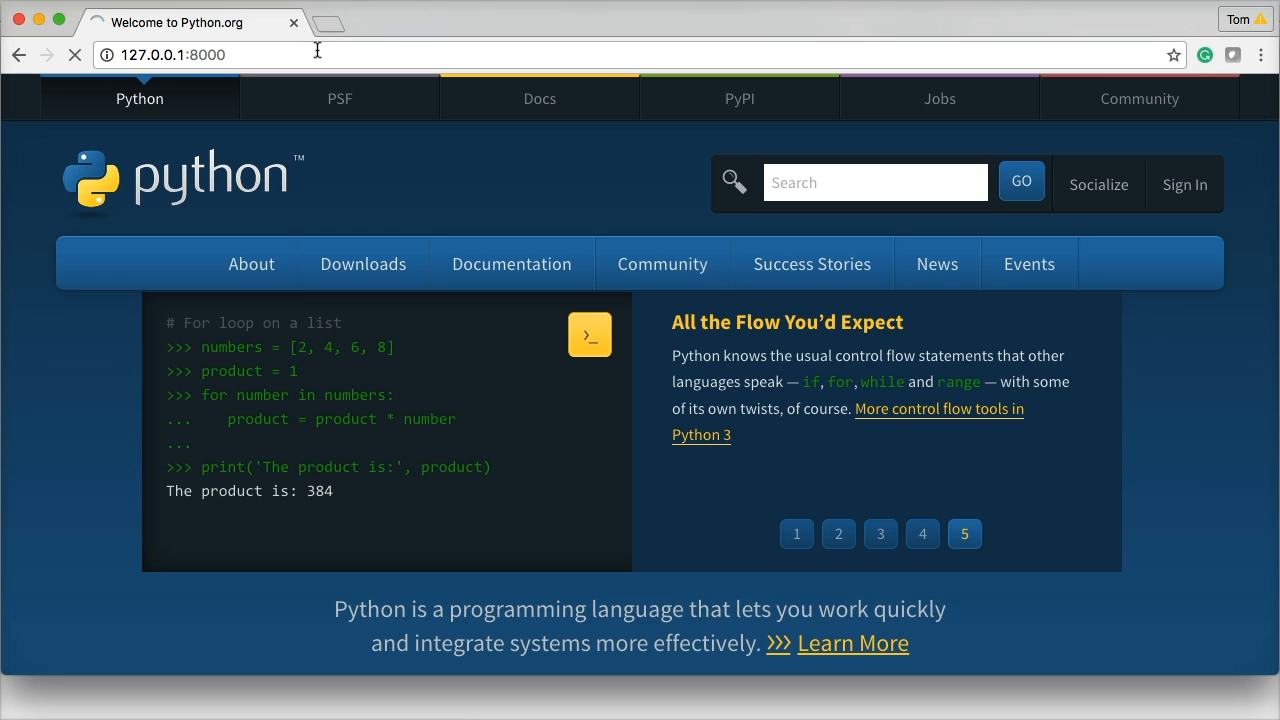
left_click(796, 532)
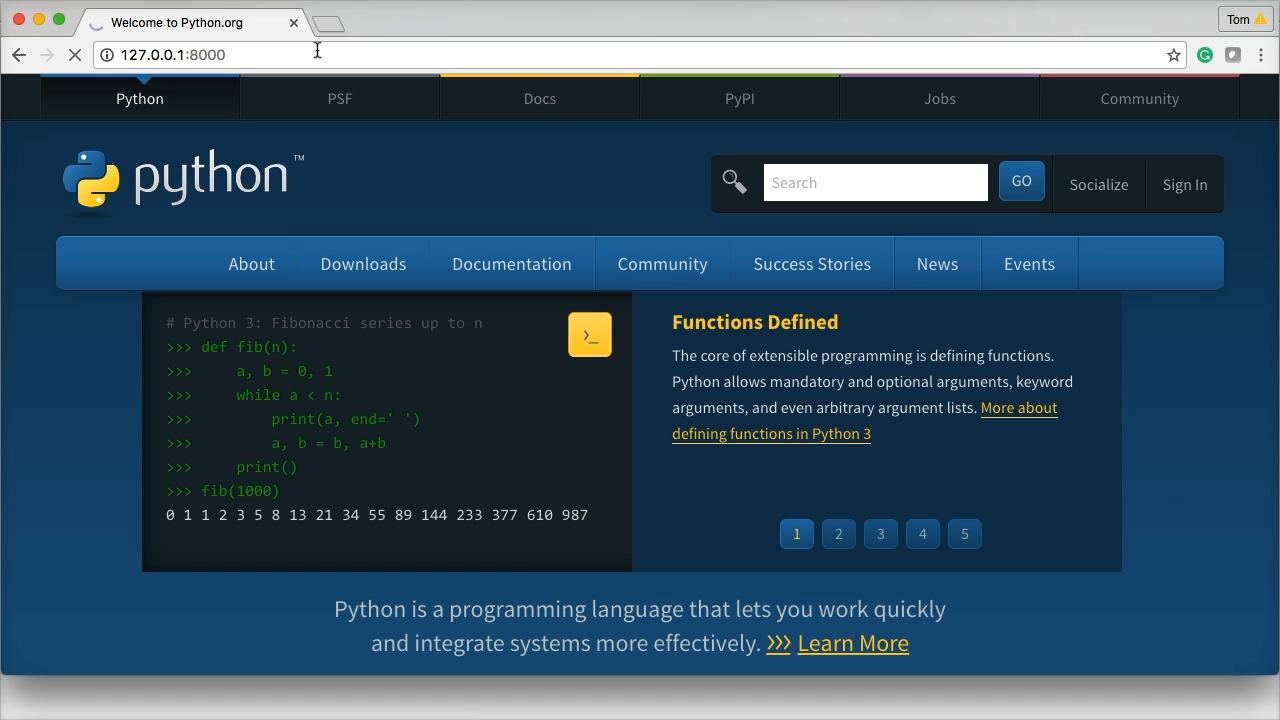
left_click(838, 532)
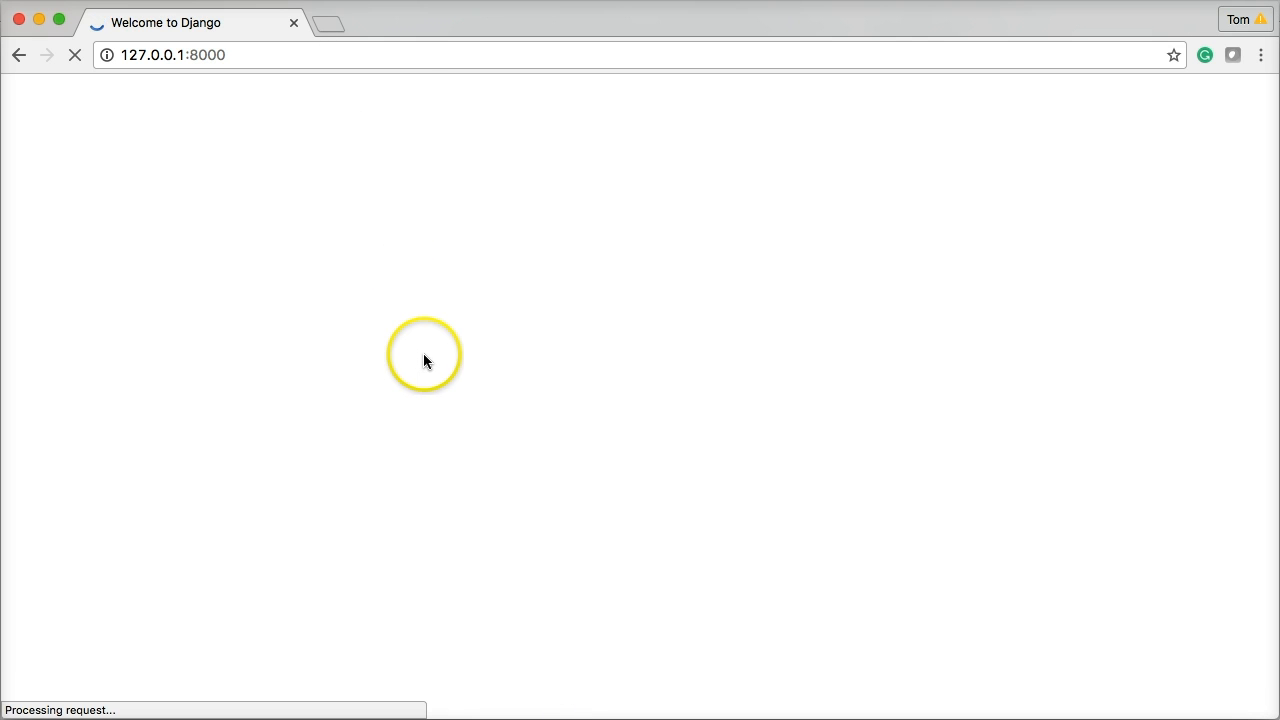
mouse_move(424, 360)
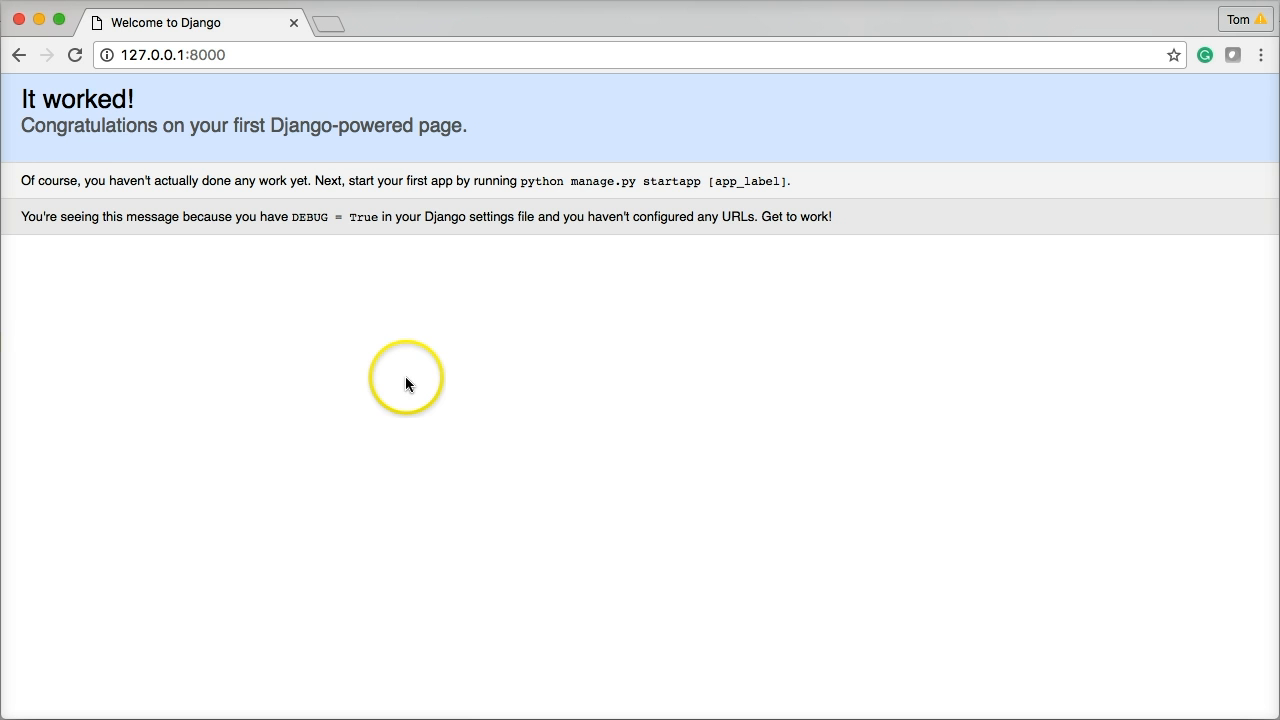
mouse_move(156, 136)
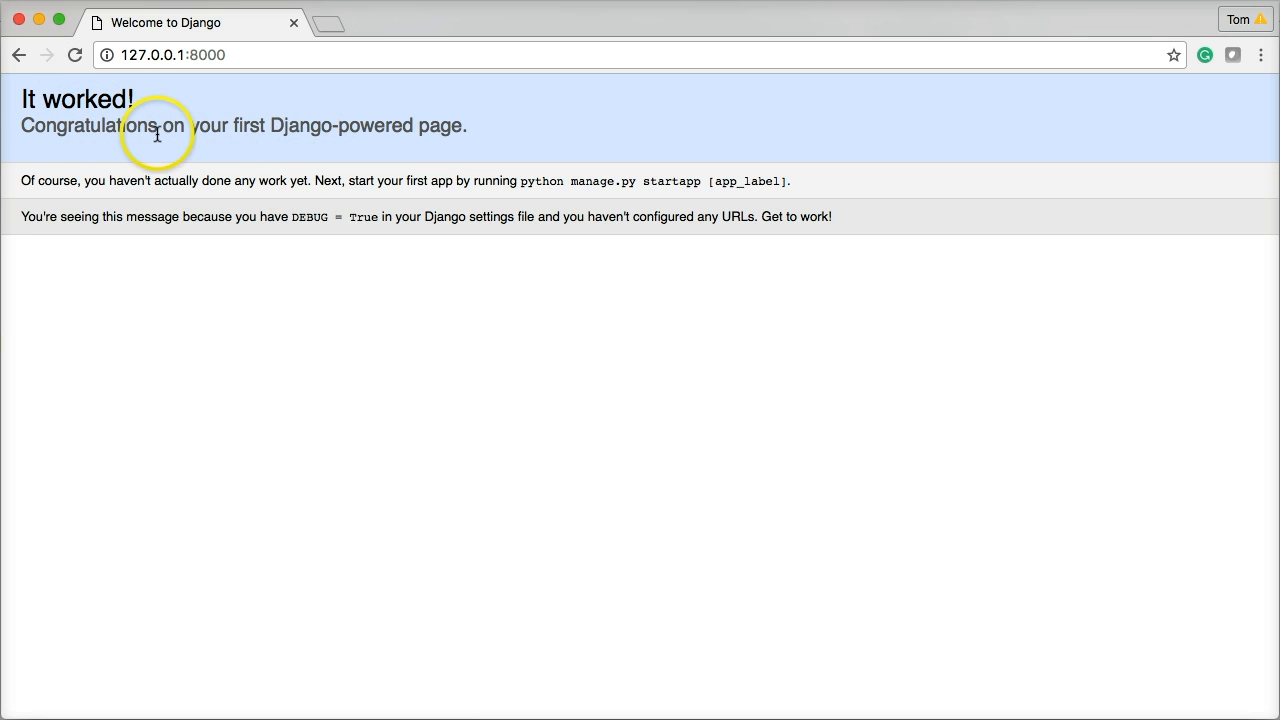
mouse_move(222, 112)
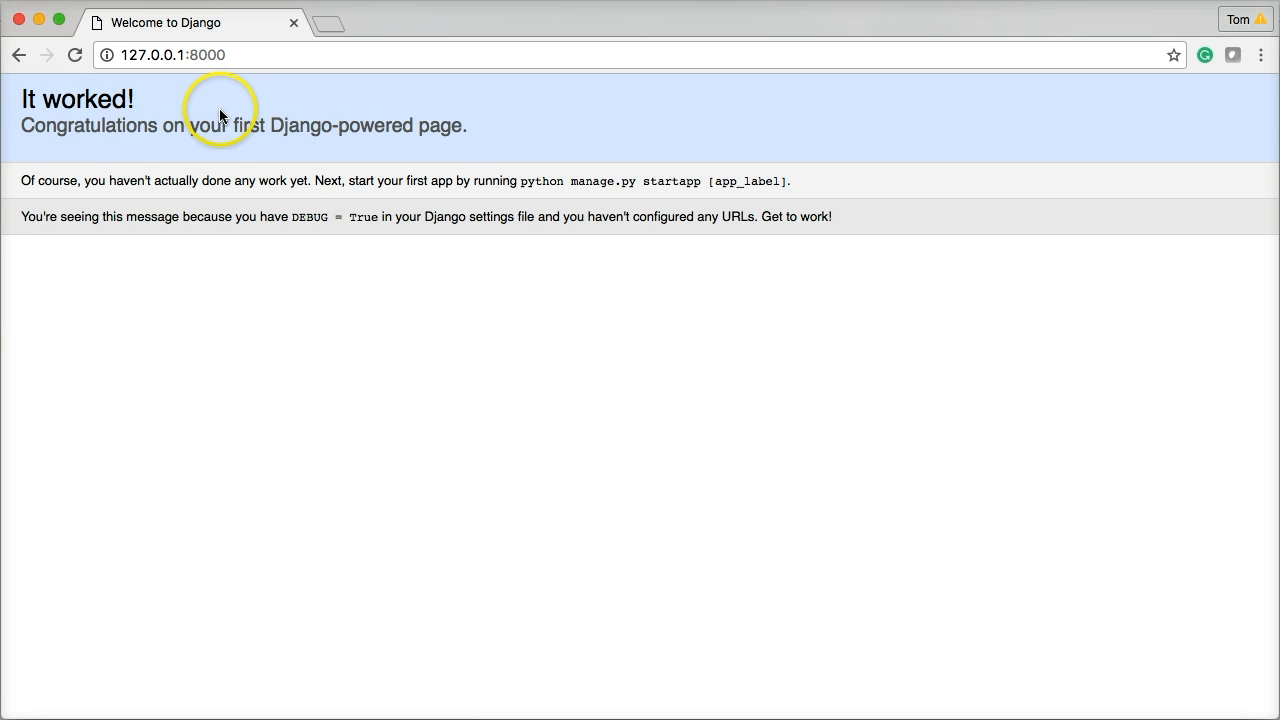
mouse_move(504, 132)
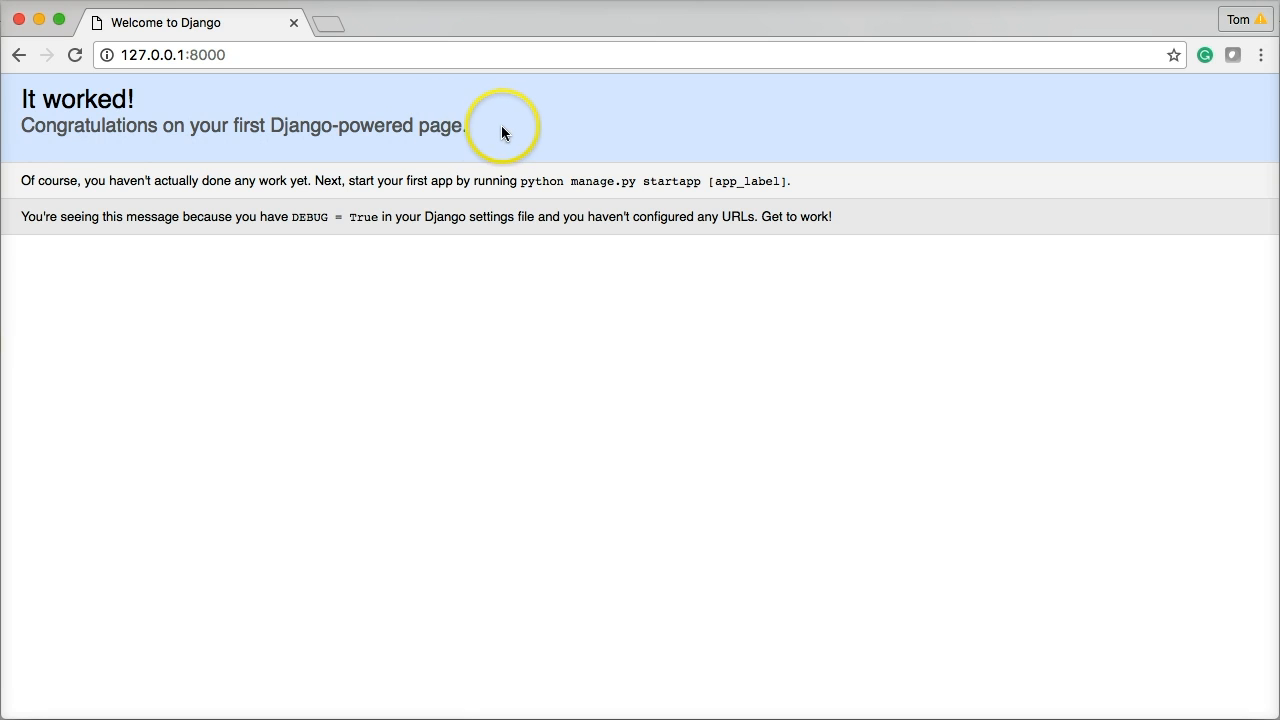
mouse_move(184, 172)
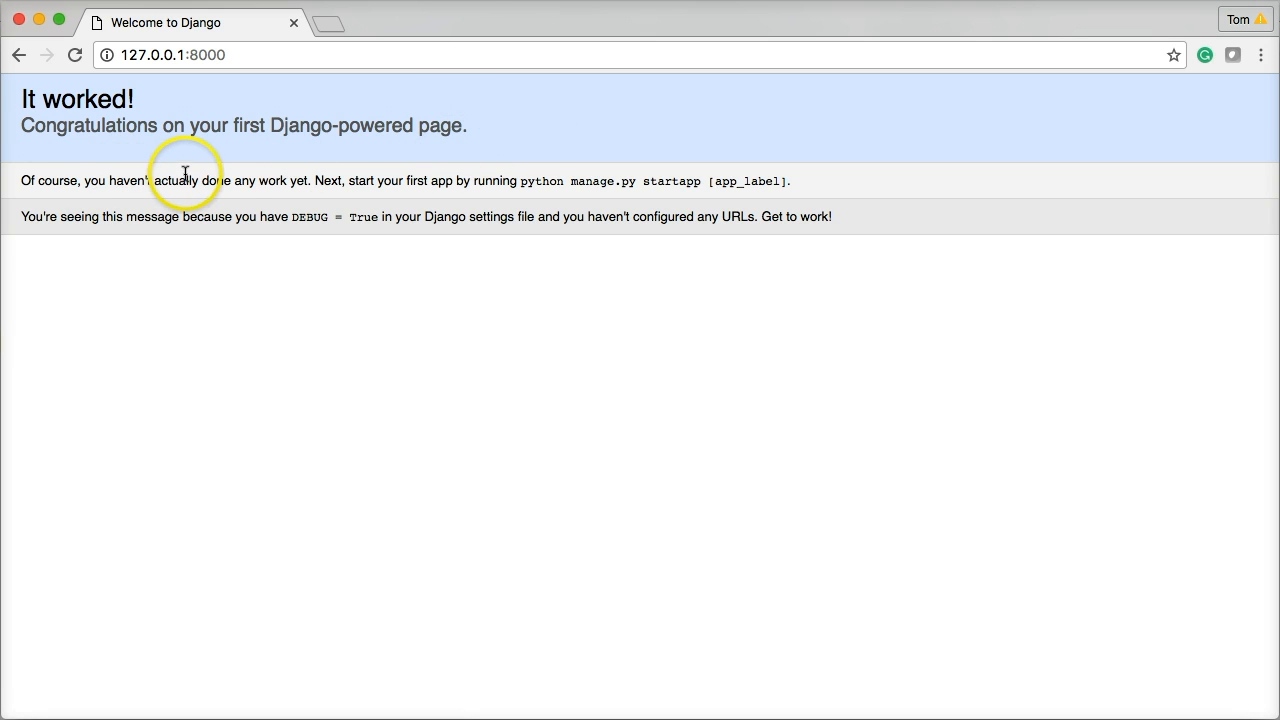
mouse_move(500, 178)
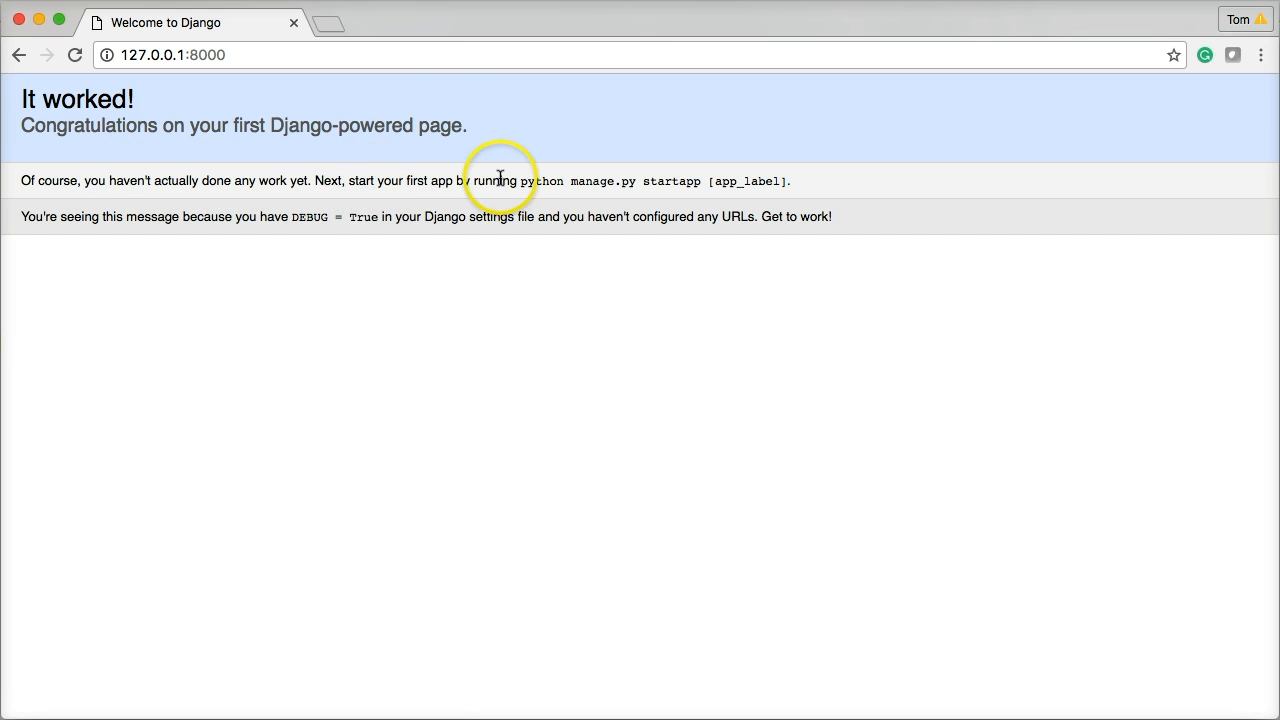
mouse_move(656, 180)
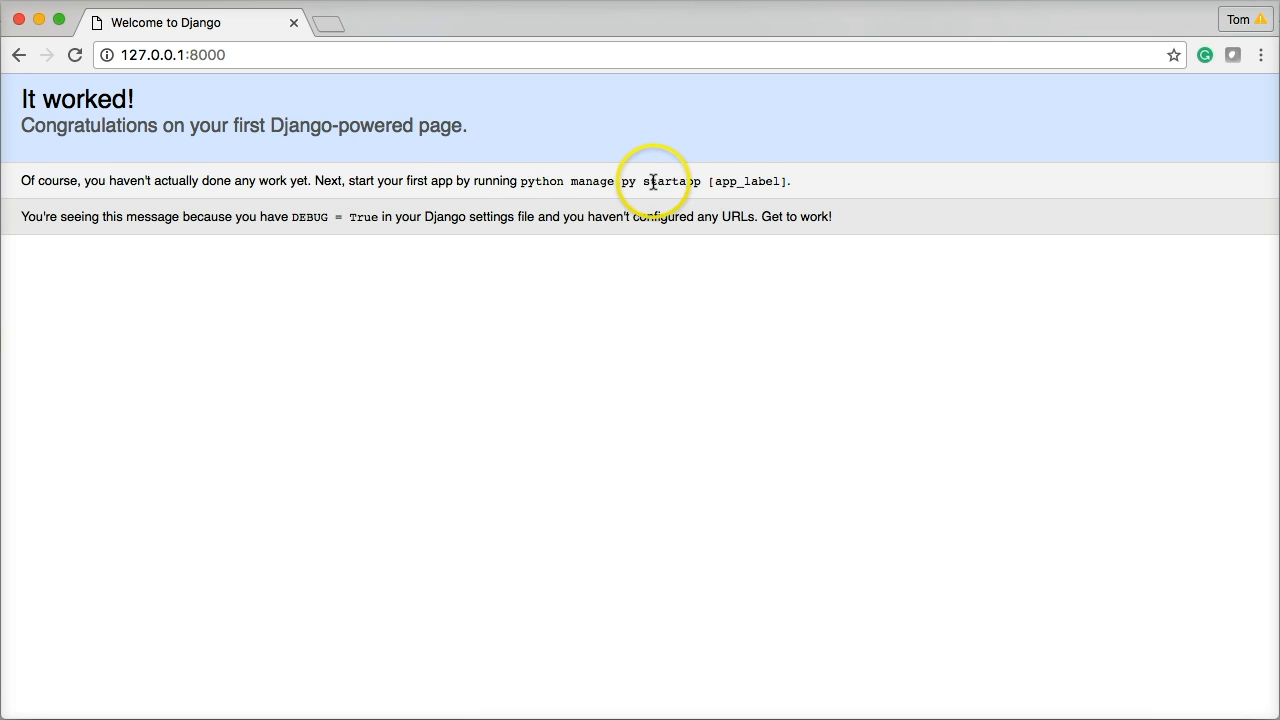
mouse_move(70, 206)
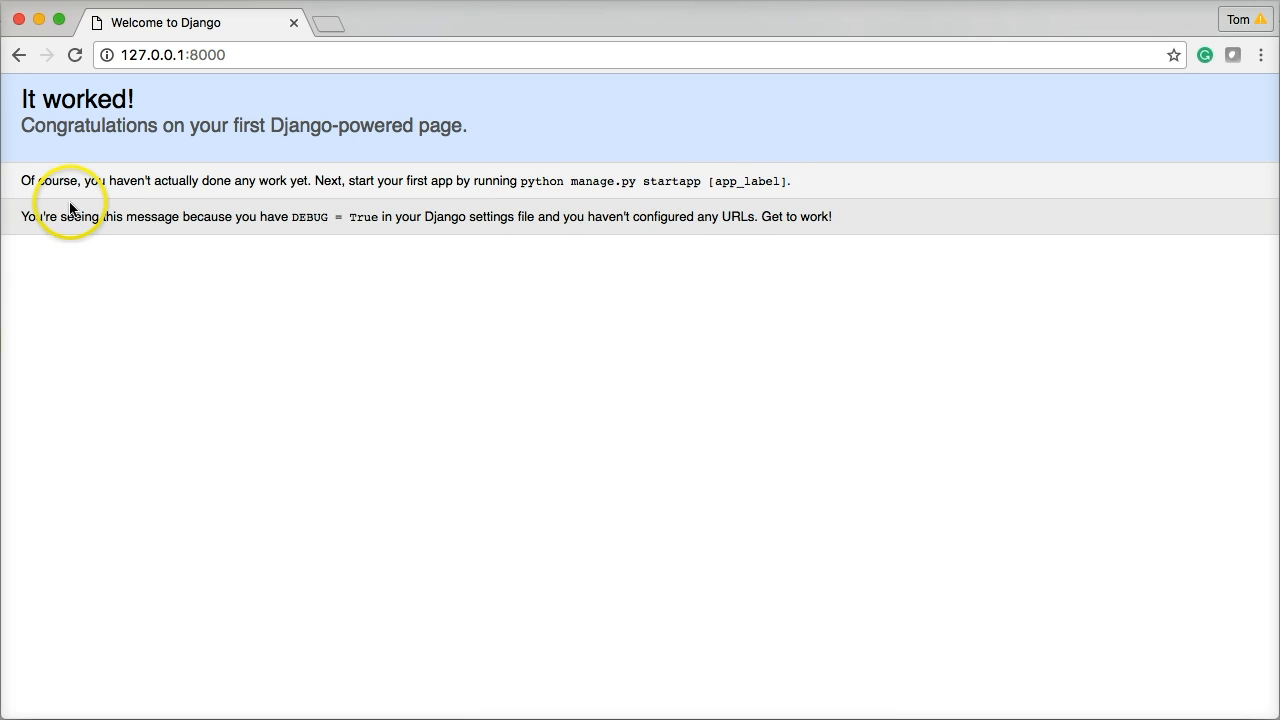
mouse_move(332, 230)
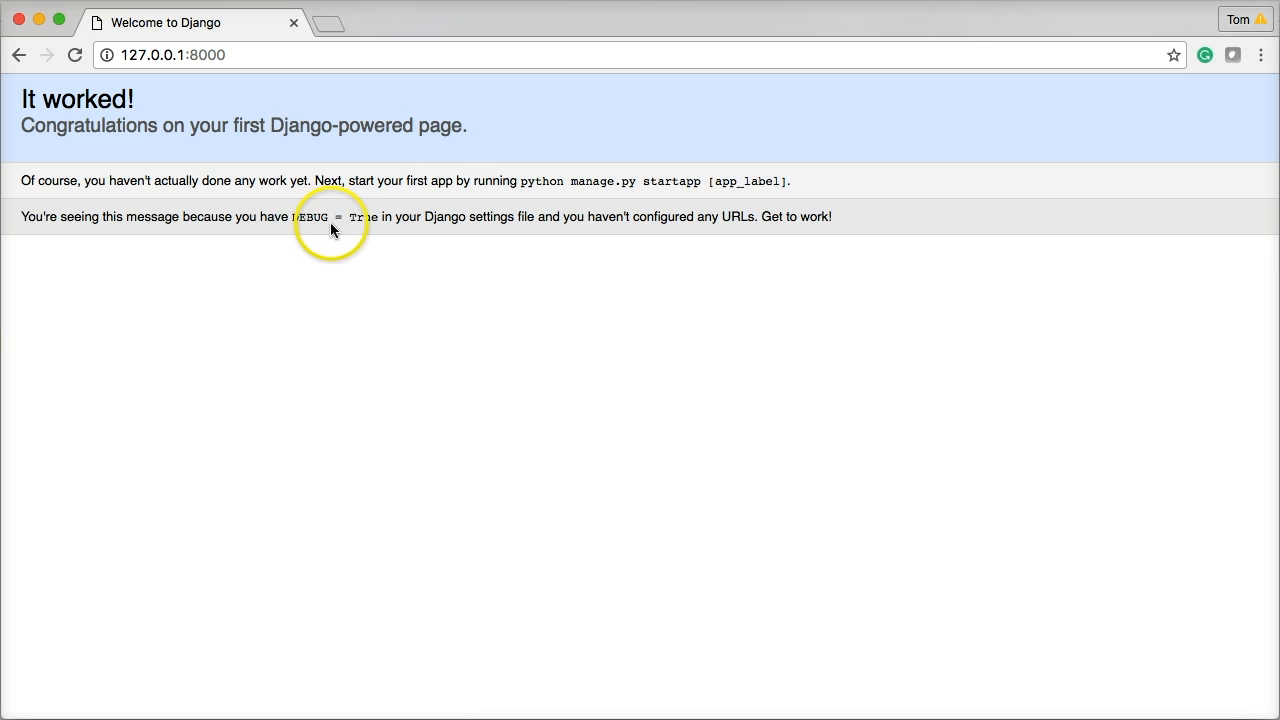
mouse_move(656, 210)
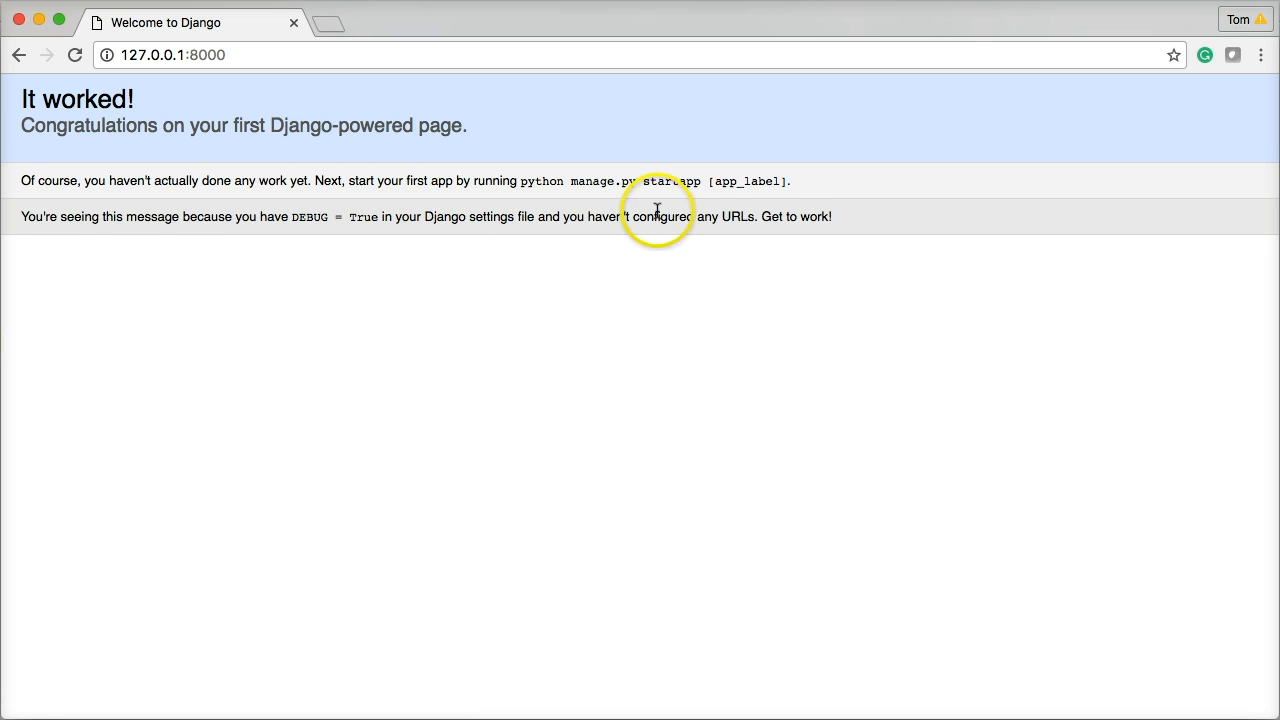
mouse_move(418, 312)
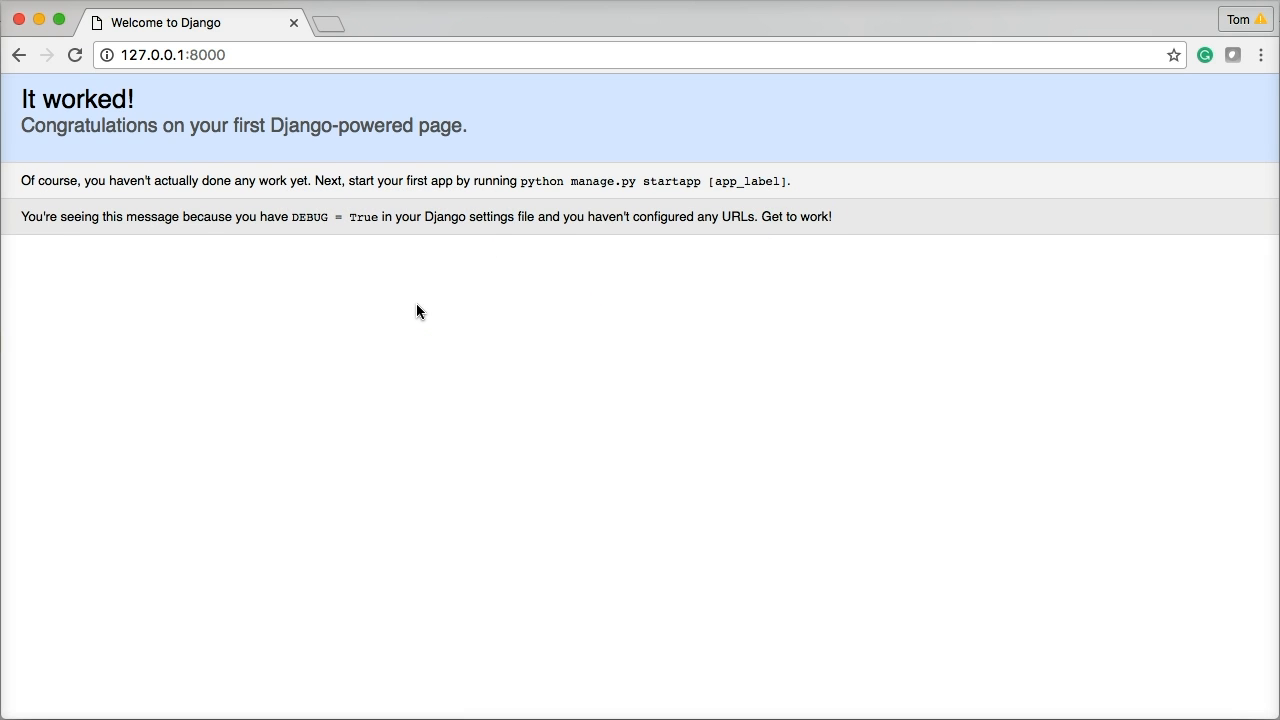